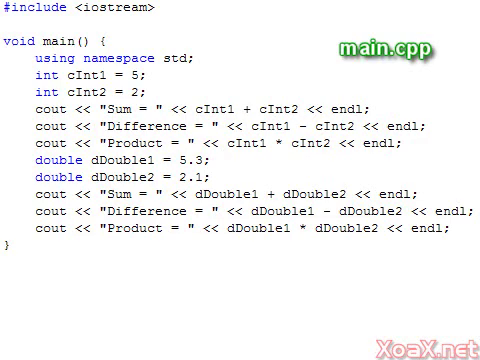
# - Run main.cpp to print the sum, difference and product of 5, 2 and 5.3, 2.1
pyautogui.press('F5')
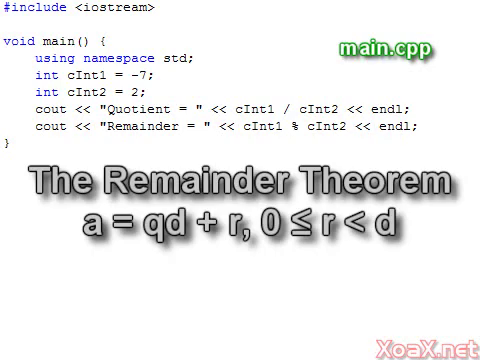
# - Run the -7 divided by 2 program, showing Quotient = -3 and Remainder = -1
pyautogui.press('F5')
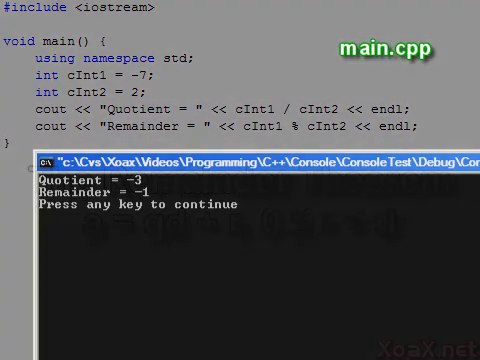